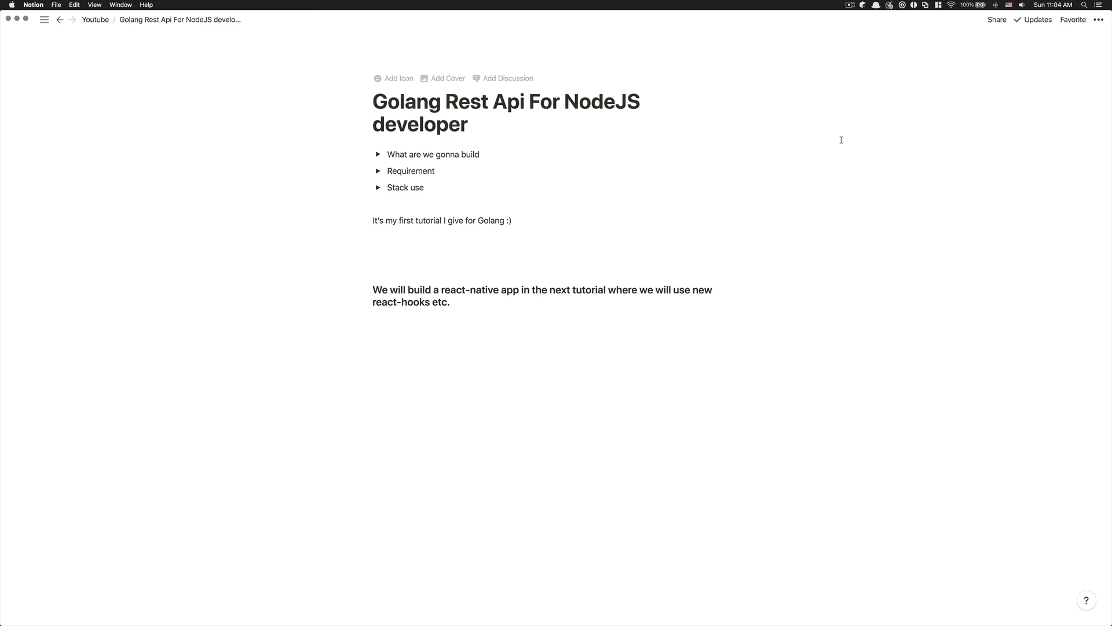
{"action": "mouse_move", "coordinate": [446, 157]}
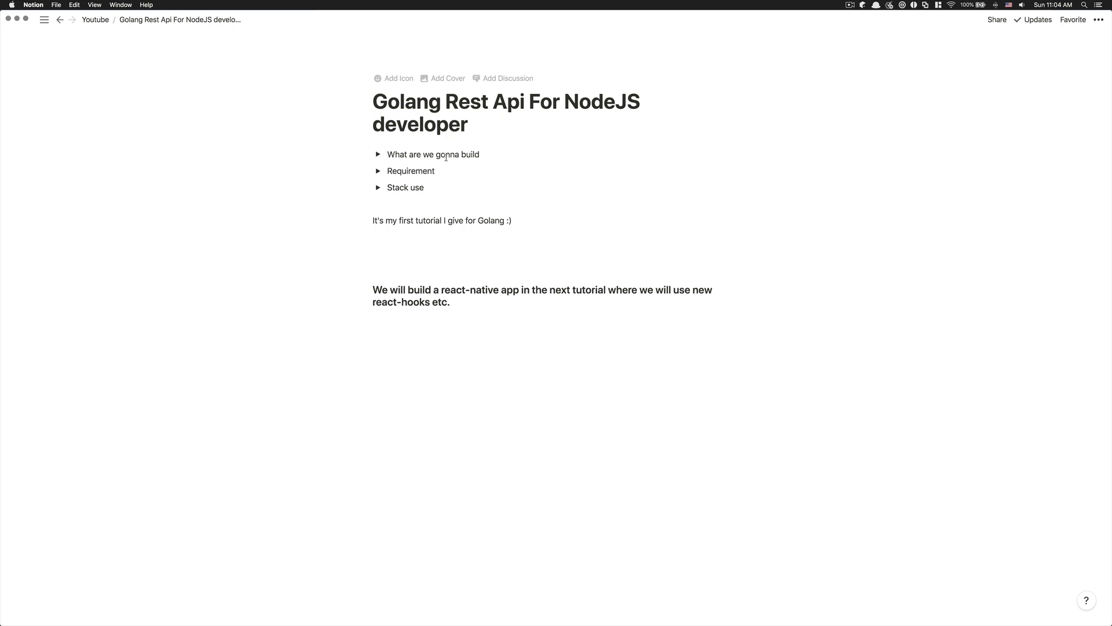
Expand 'What are we gonna build' to show the todo API with auth, create and delete
{"action": "left_click", "coordinate": [378, 154]}
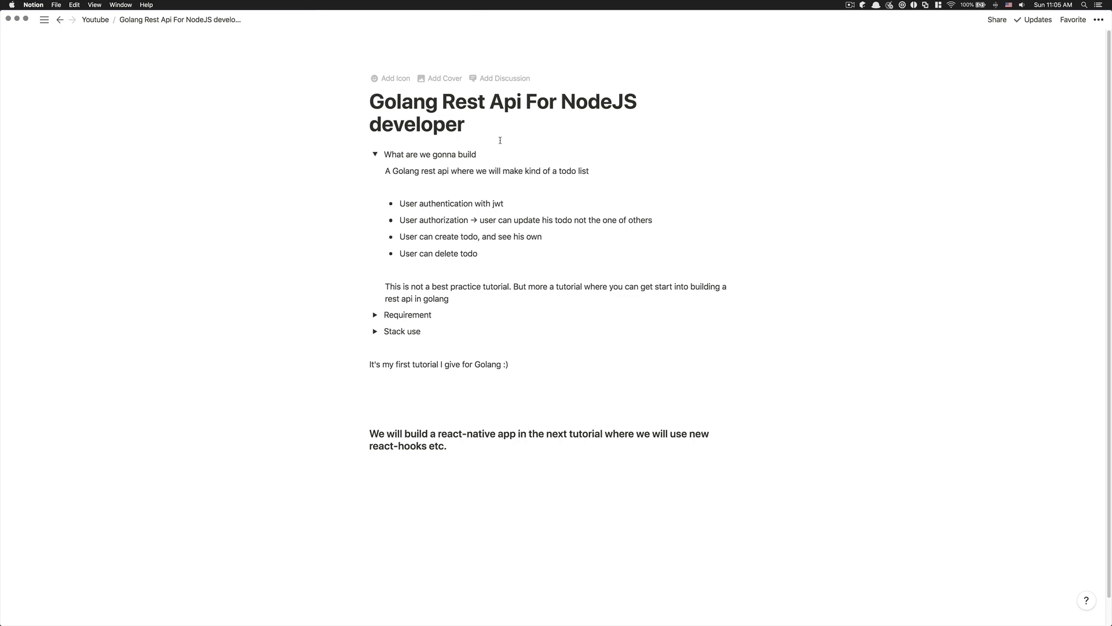
{"action": "mouse_move", "coordinate": [459, 299]}
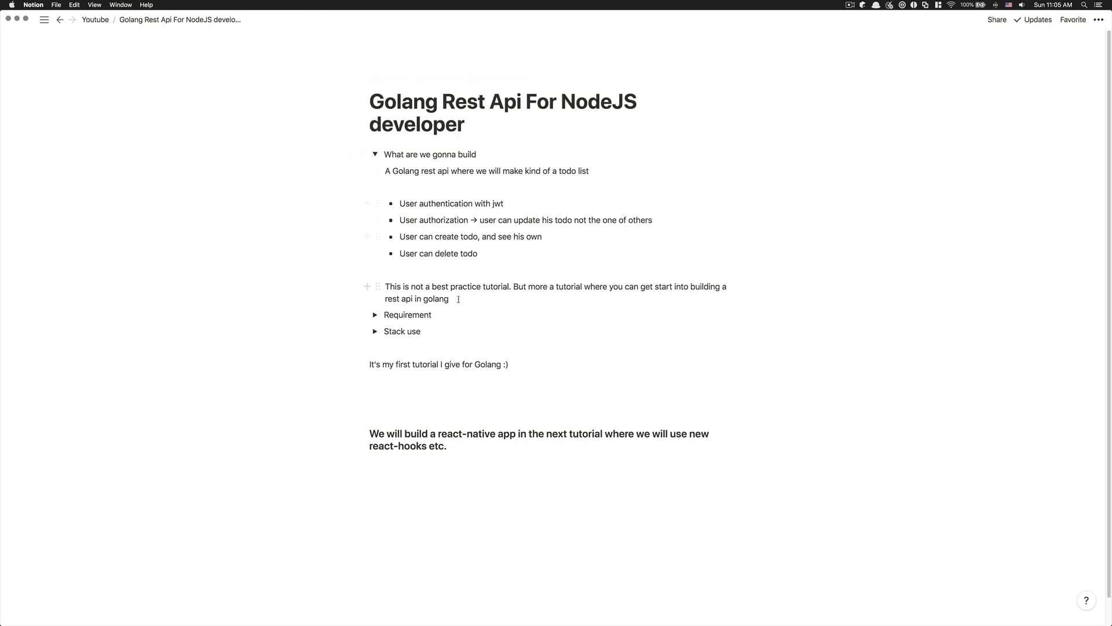
{"action": "left_click_drag", "start_coordinate": [385, 291], "coordinate": [458, 298]}
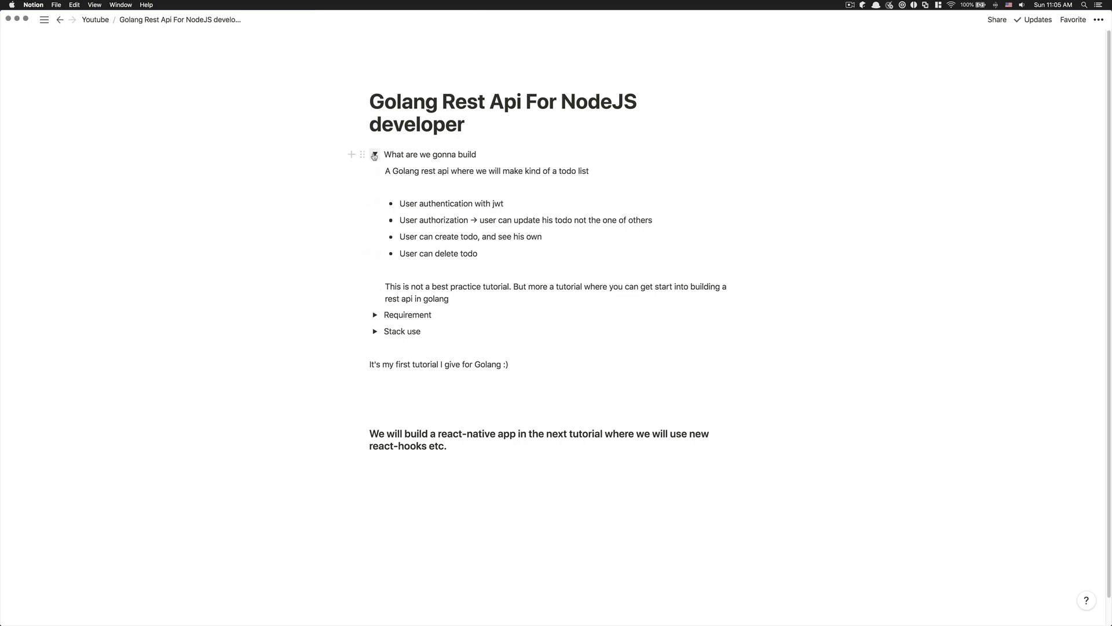
{"action": "left_click", "coordinate": [375, 154]}
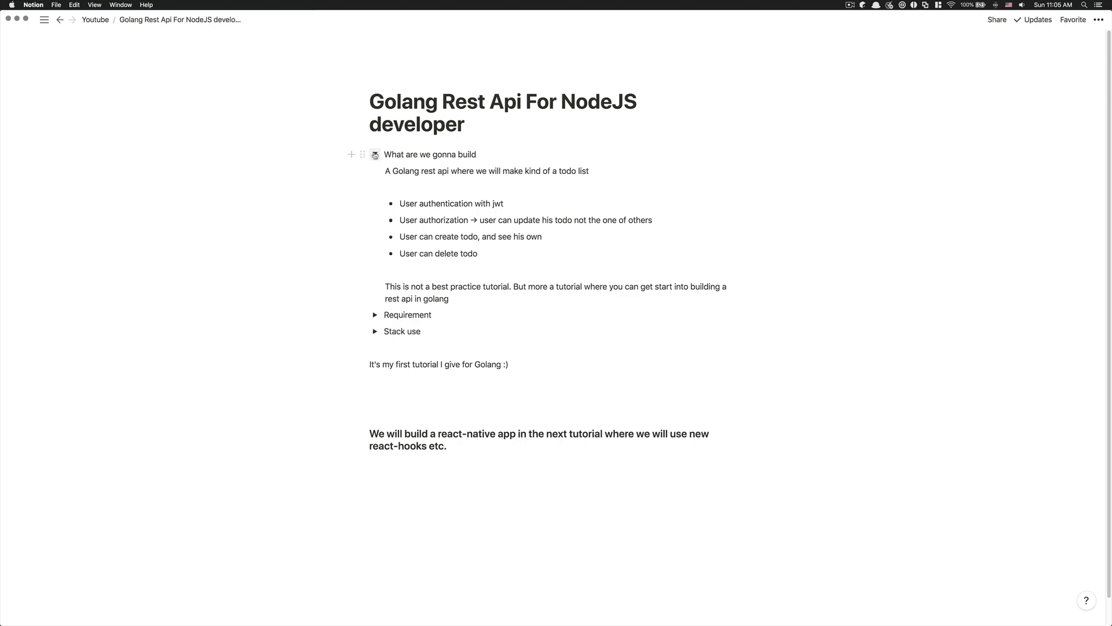
Collapse 'What are we gonna build' and expand 'Requirement' to show Golang, SQL, Postman, Postico
{"action": "left_click", "coordinate": [378, 154]}
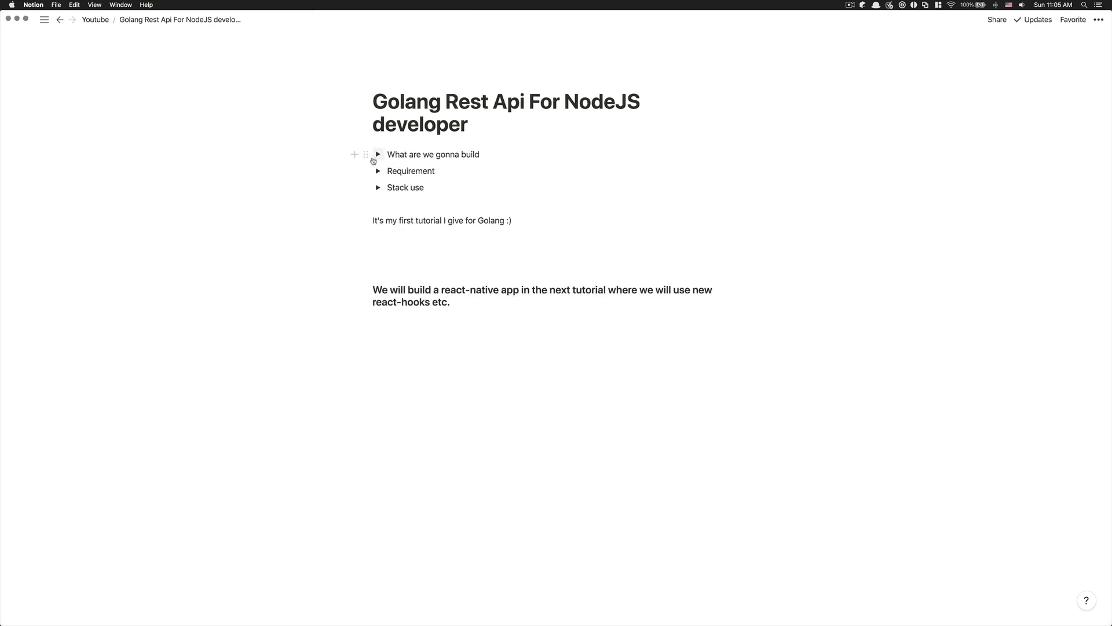
{"action": "left_click", "coordinate": [378, 171]}
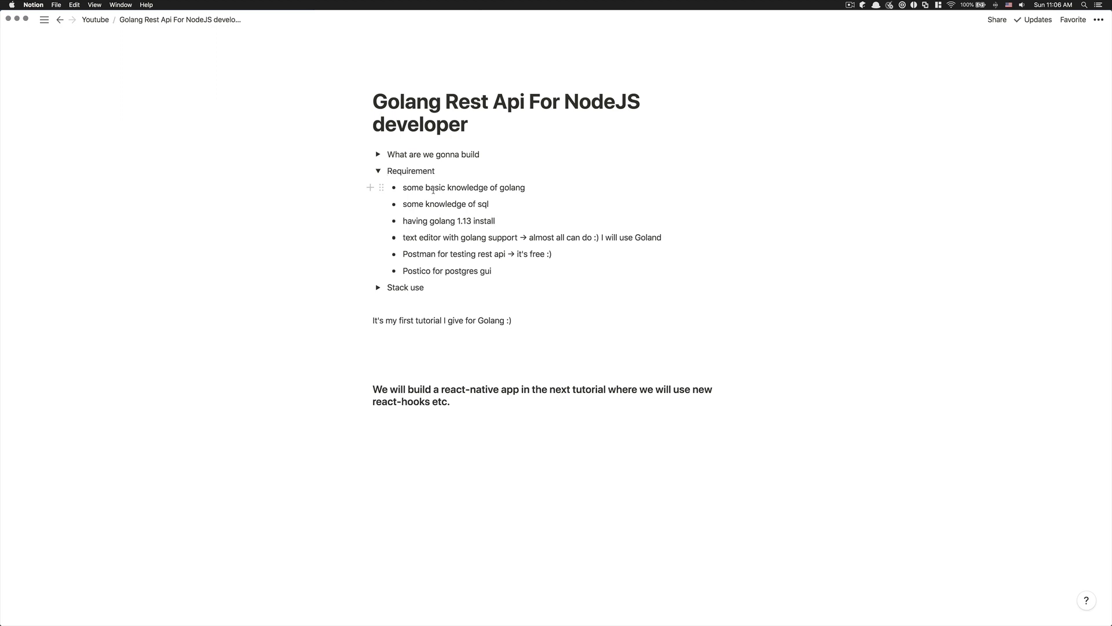
Select text in the expanded Requirement list of Golang, SQL, Go 1.13, editor, Postman, Postico
{"action": "left_click", "coordinate": [385, 171]}
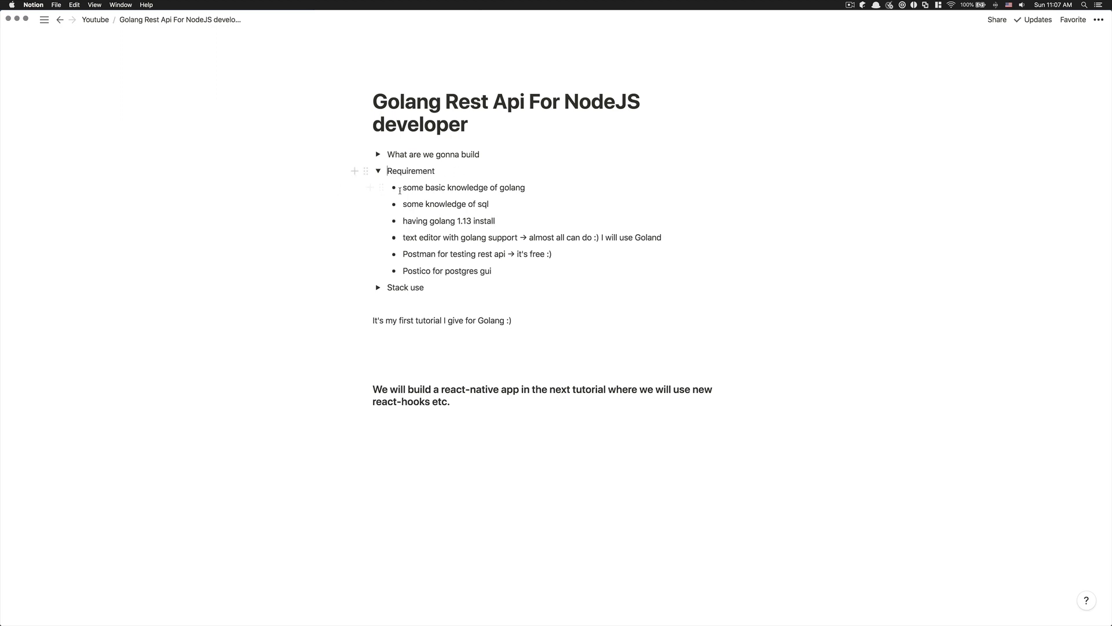
{"action": "left_click_drag", "start_coordinate": [403, 187], "coordinate": [525, 187]}
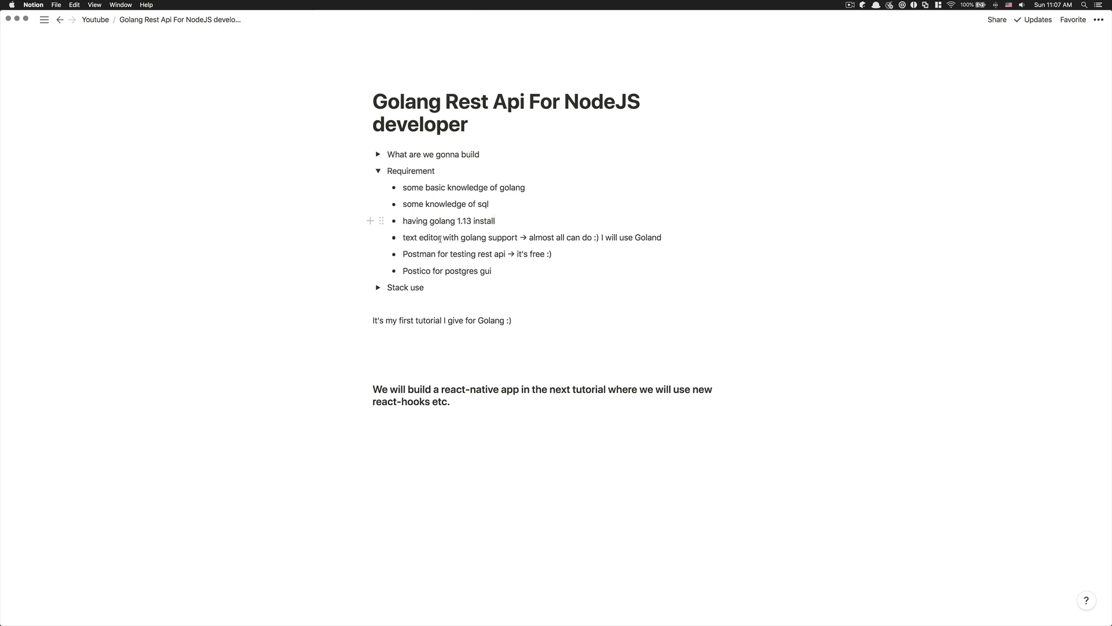
{"action": "double_click", "coordinate": [415, 237]}
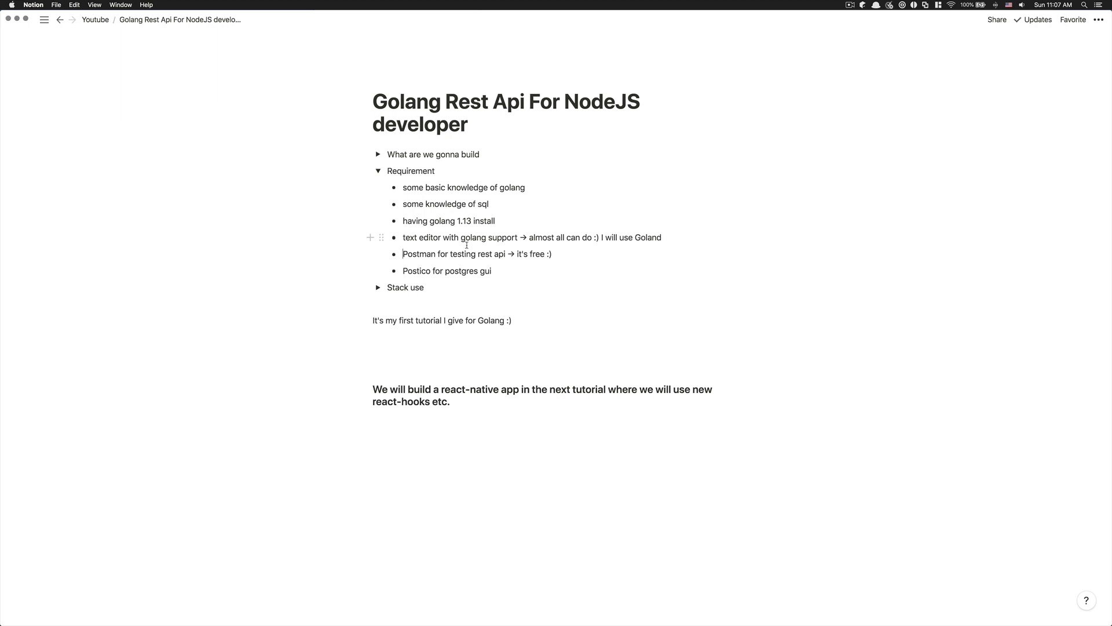
{"action": "mouse_move", "coordinate": [601, 237]}
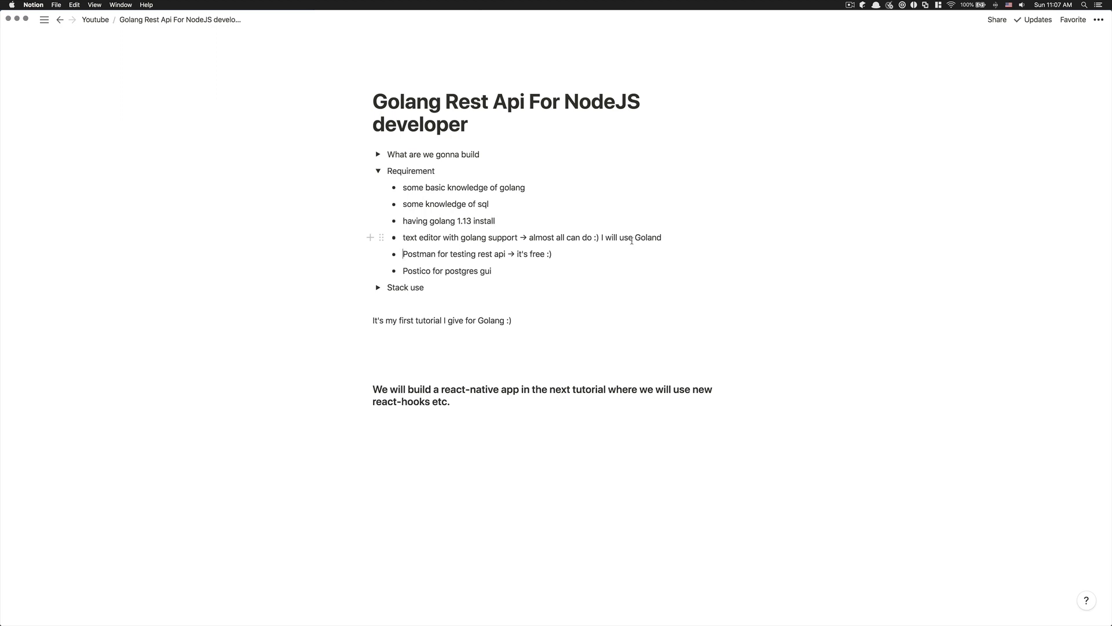
{"action": "mouse_move", "coordinate": [654, 237]}
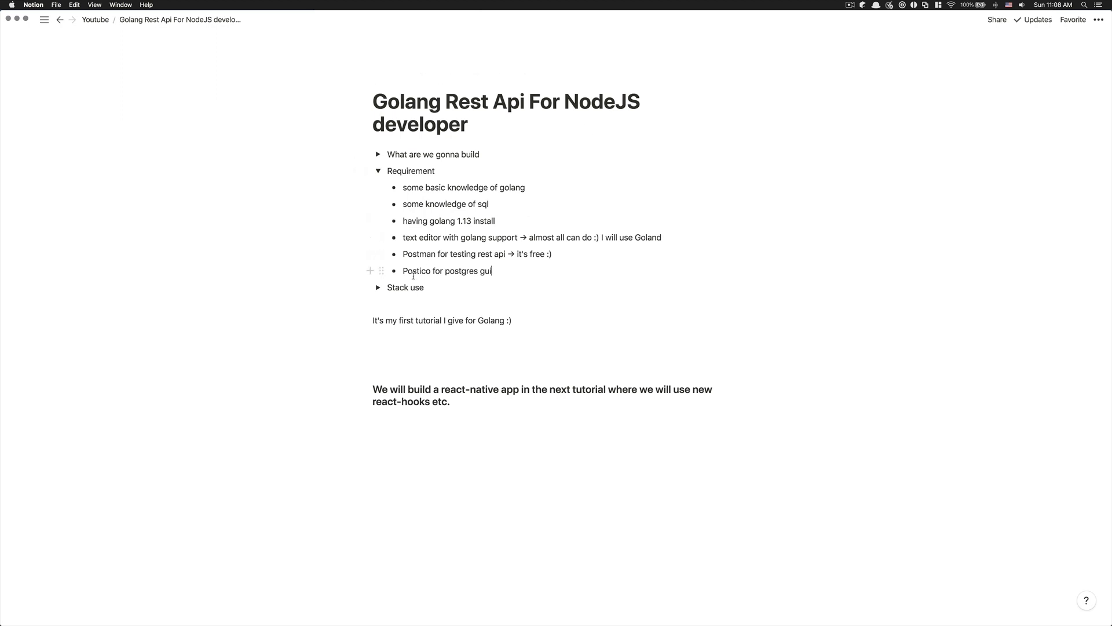
{"action": "mouse_move", "coordinate": [478, 270]}
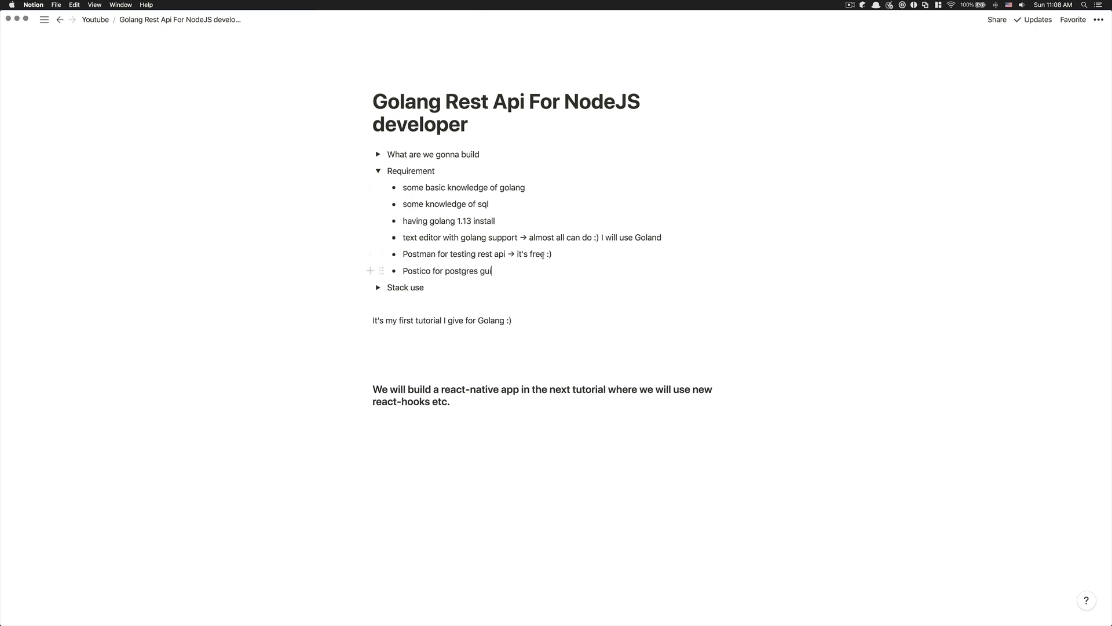
{"action": "mouse_move", "coordinate": [545, 251]}
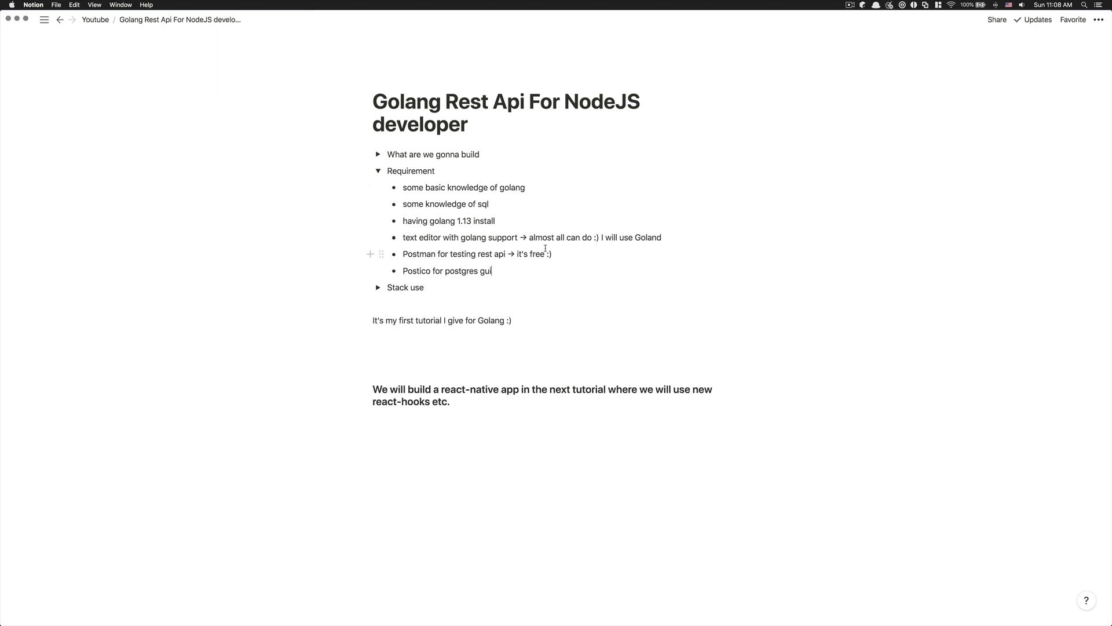
Collapse Requirement and expand Stack use, listing Golang 1.13, Chi, Postgresql, Go-Pg, Jwt-Go
{"action": "left_click", "coordinate": [378, 170]}
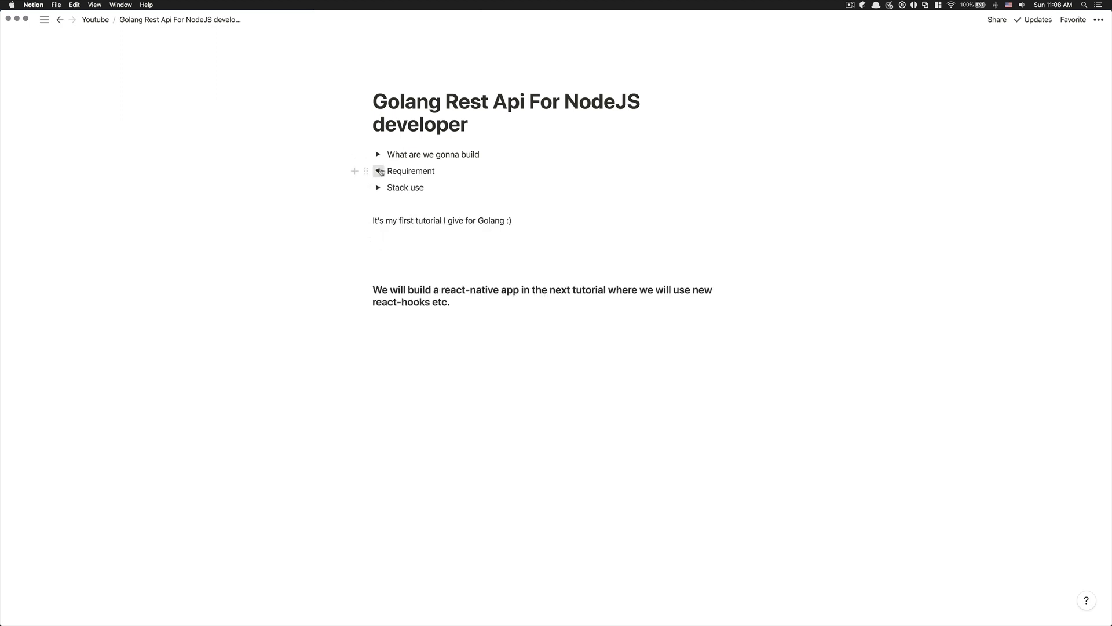
{"action": "left_click", "coordinate": [378, 187]}
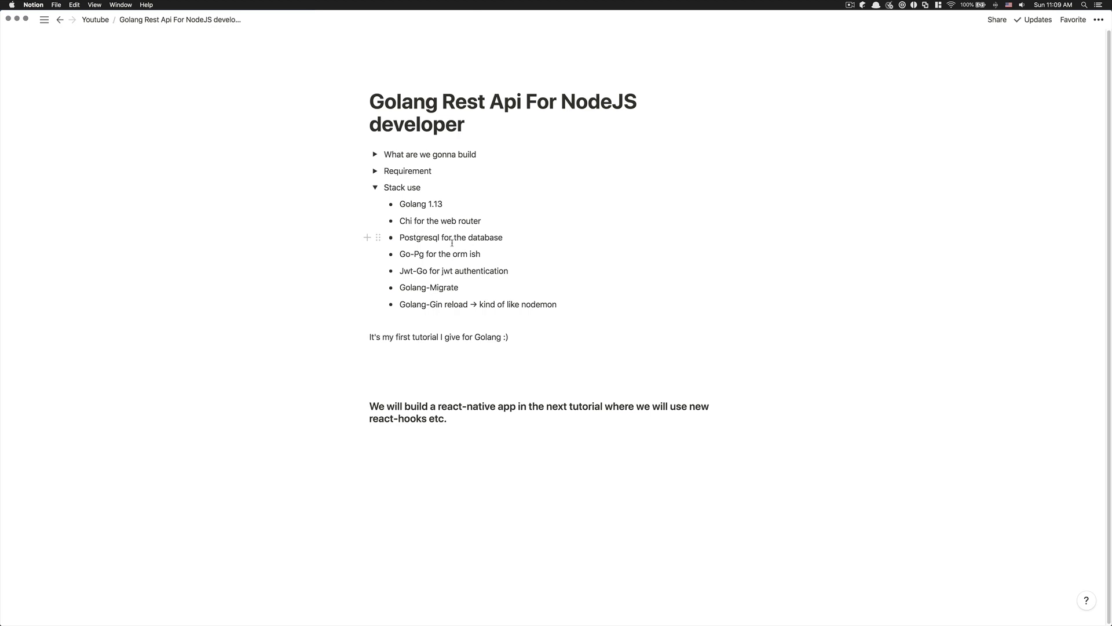
{"action": "mouse_move", "coordinate": [402, 253]}
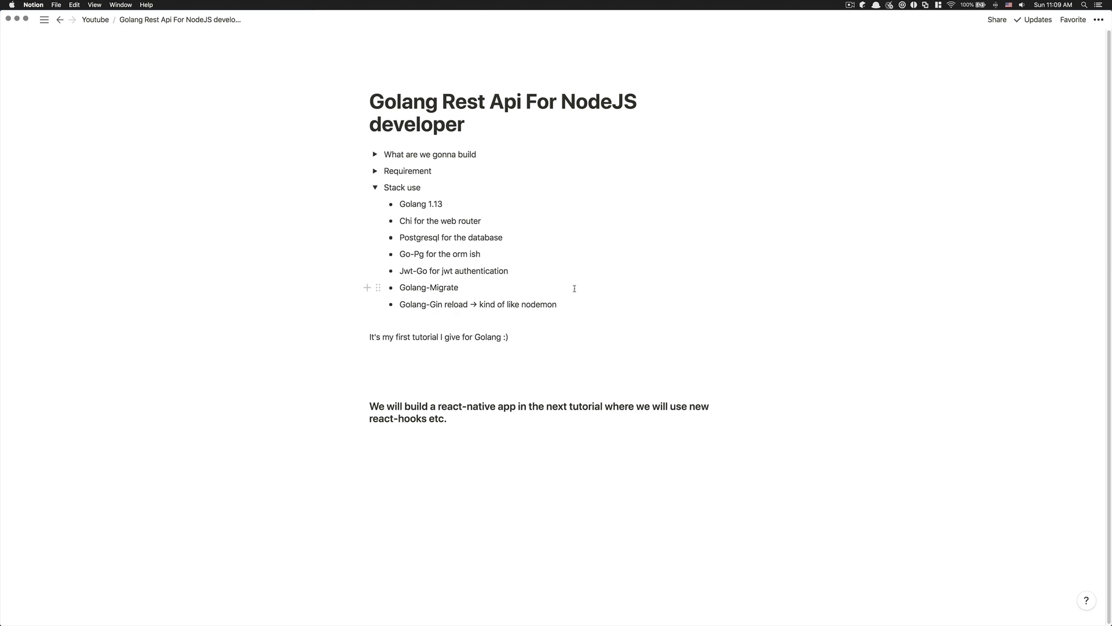
{"action": "mouse_move", "coordinate": [571, 296]}
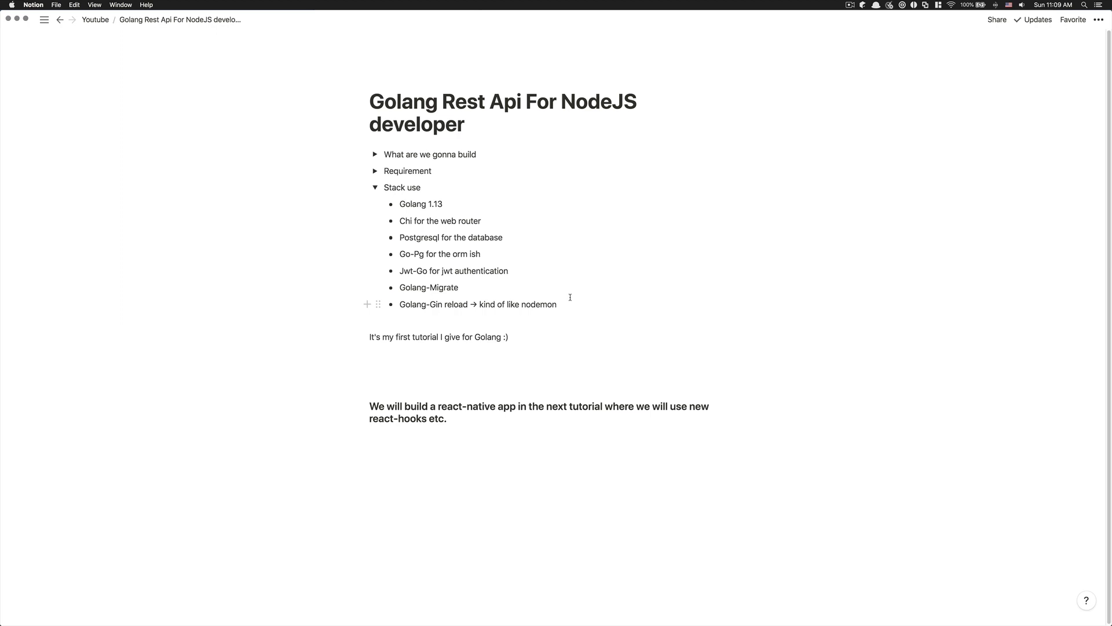
{"action": "mouse_move", "coordinate": [487, 271]}
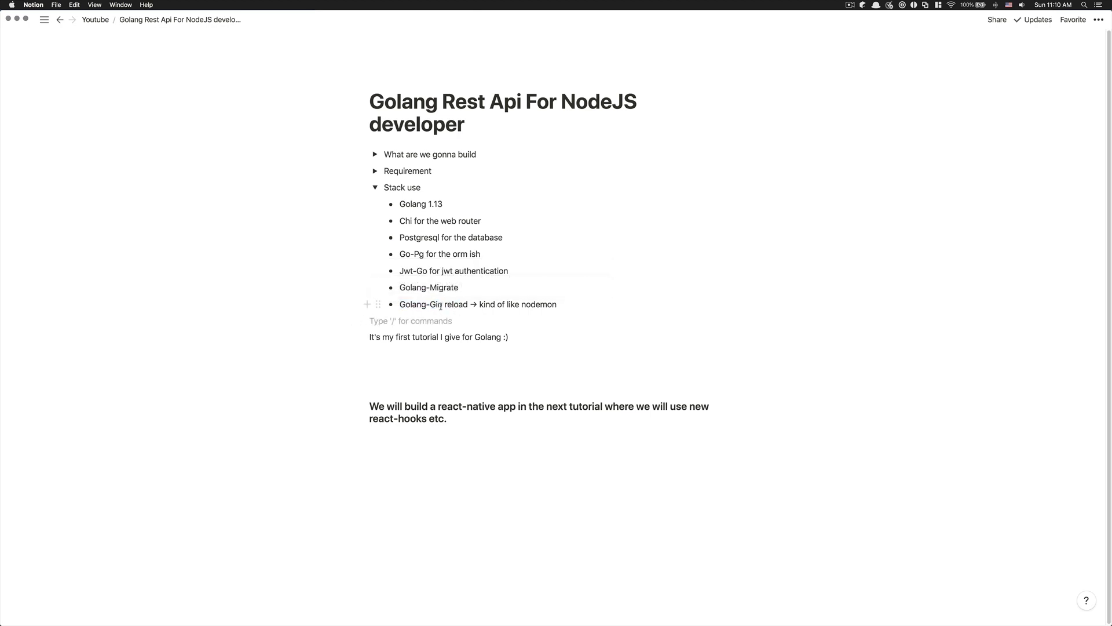
{"action": "double_click", "coordinate": [456, 304]}
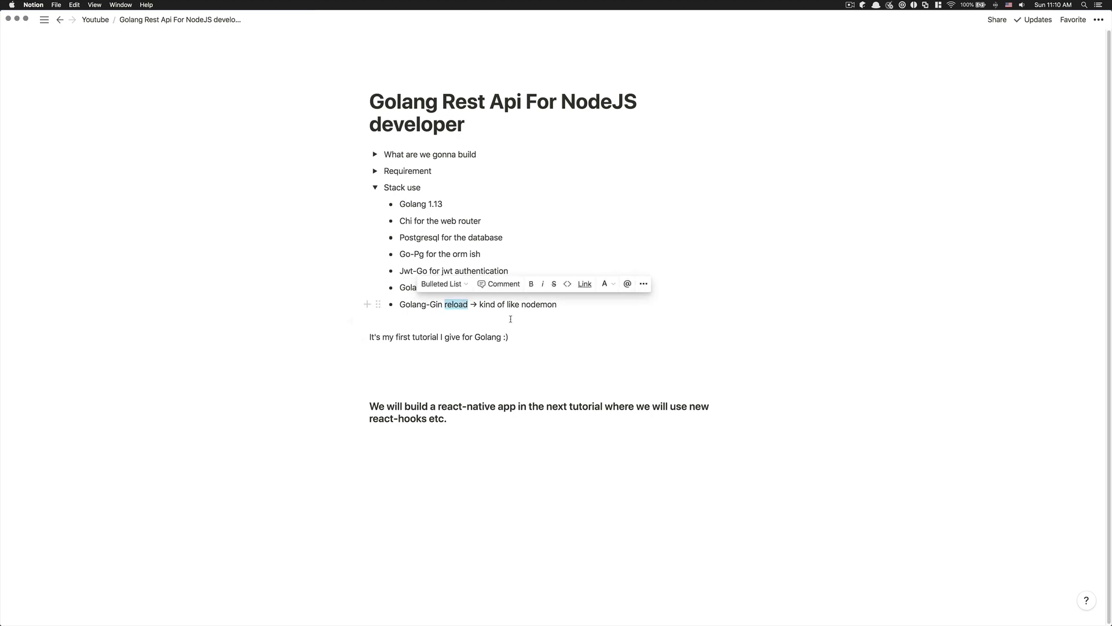
{"action": "left_click", "coordinate": [527, 338]}
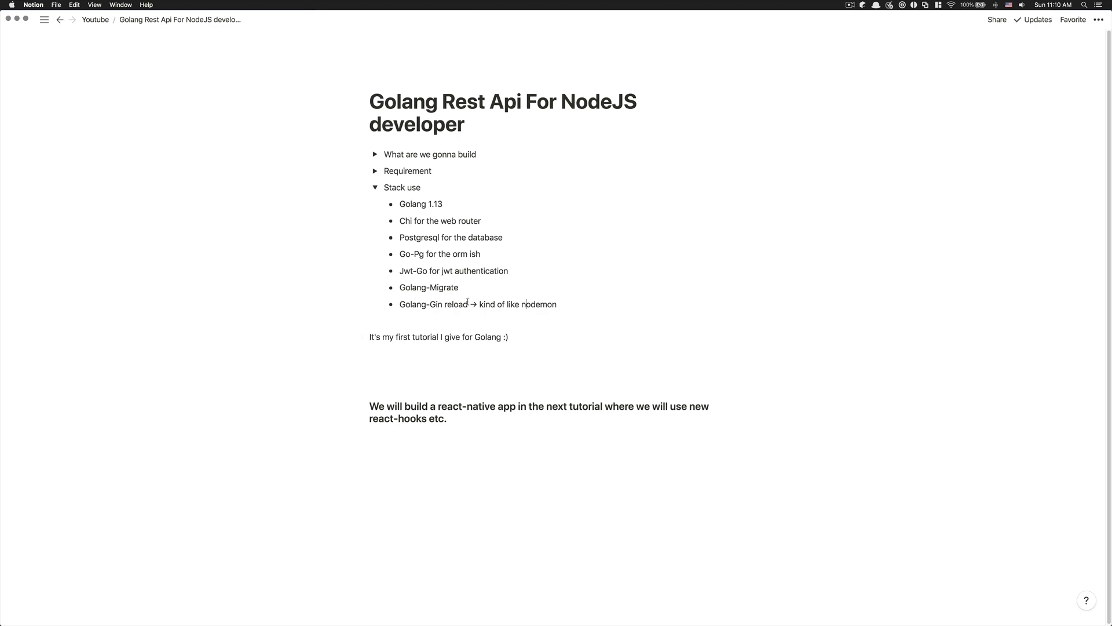
{"action": "mouse_move", "coordinate": [464, 304]}
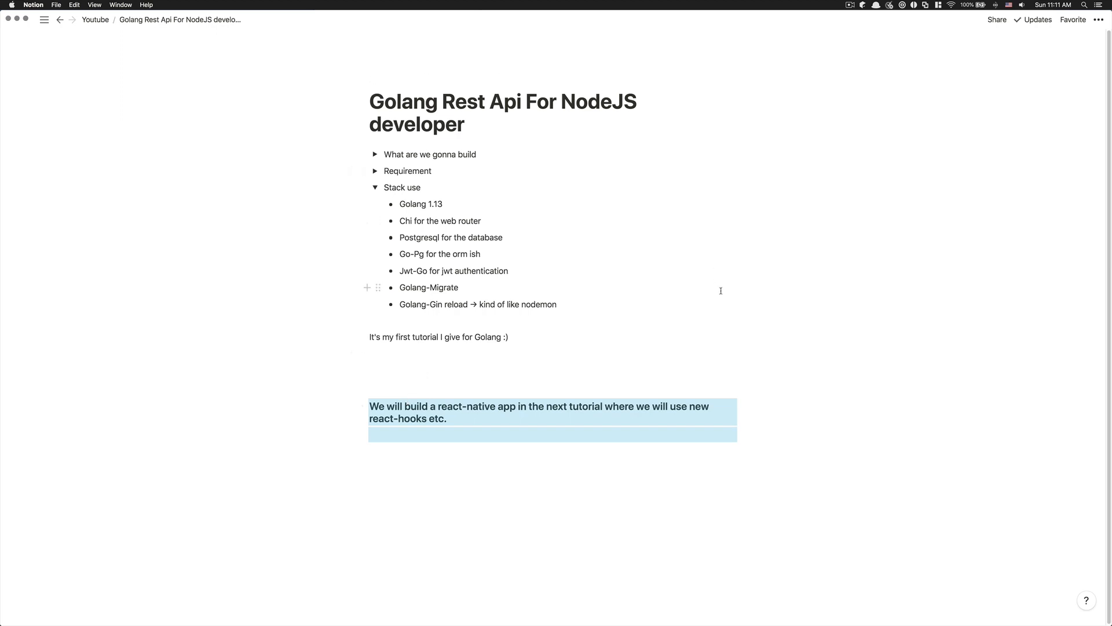
{"action": "mouse_move", "coordinate": [533, 422]}
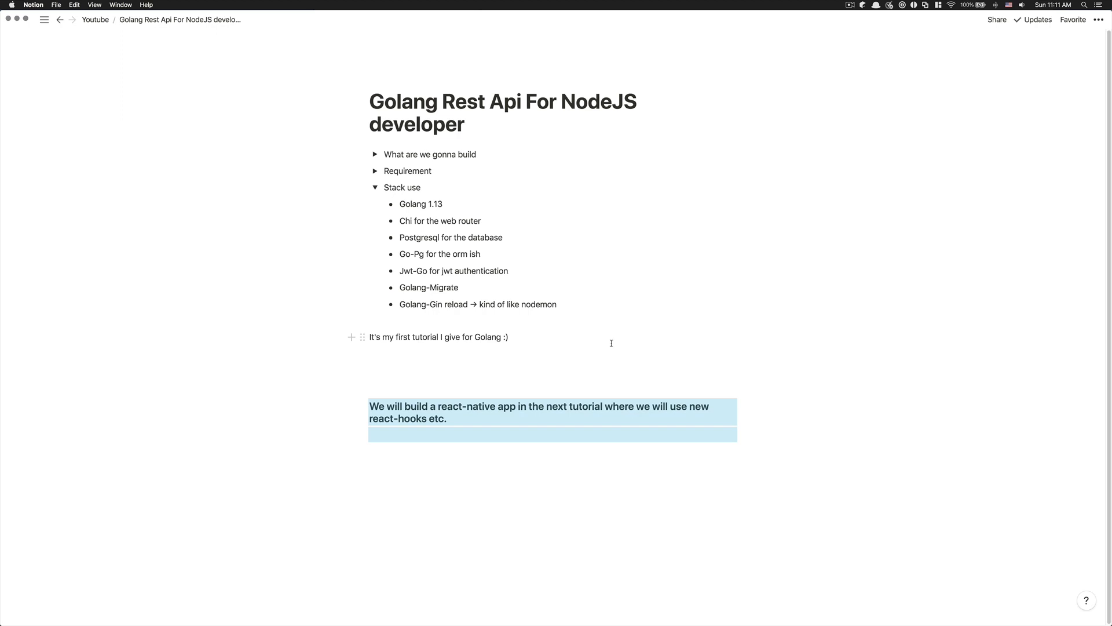
{"action": "mouse_move", "coordinate": [599, 334]}
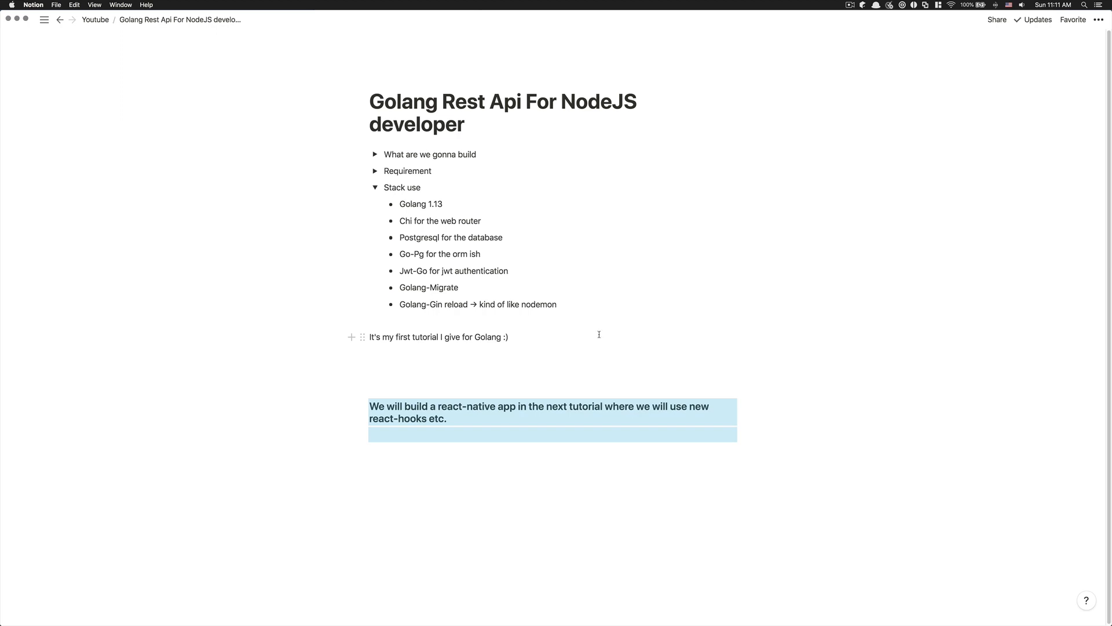